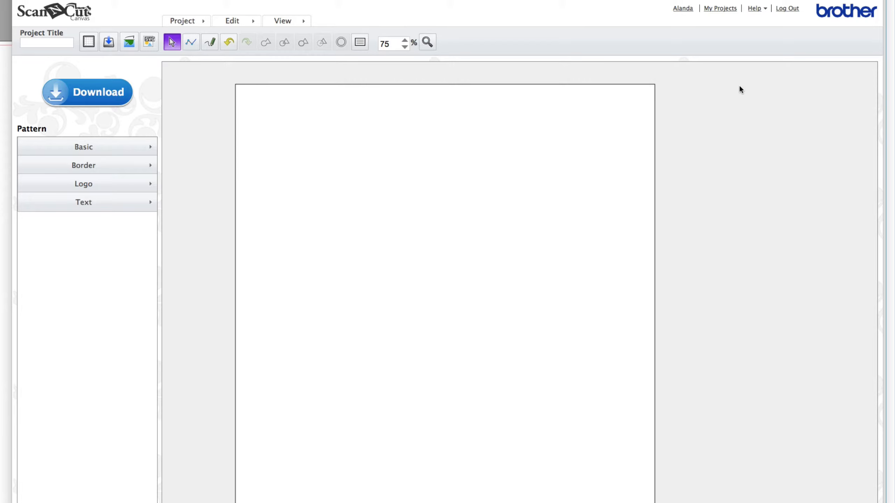
mouse_move(737, 90)
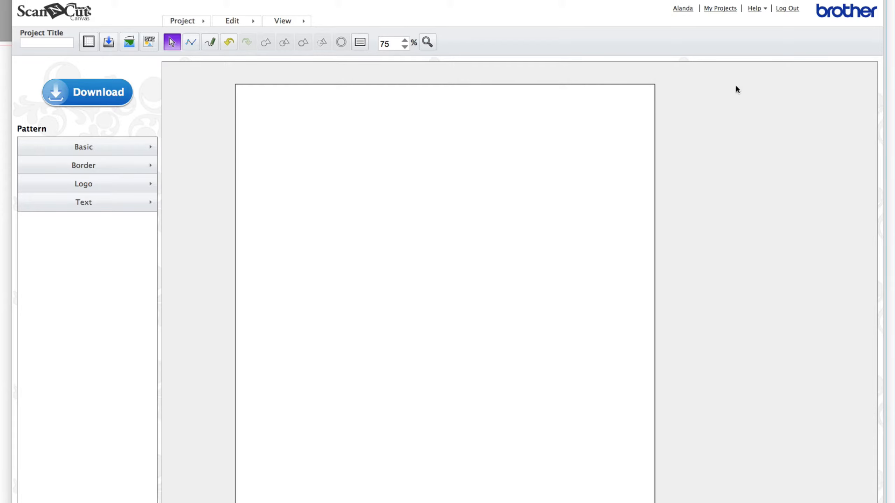
mouse_move(83, 147)
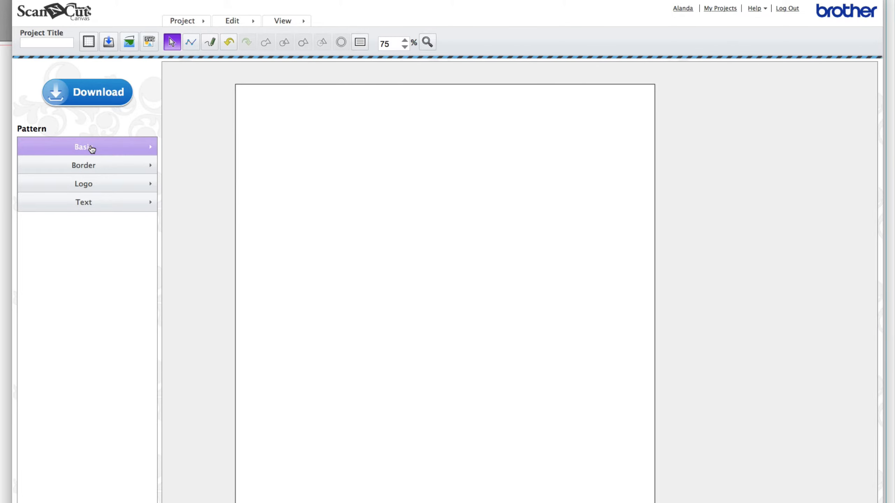
Add a hexagon from the Basic shape patterns to the blank page.
click(83, 147)
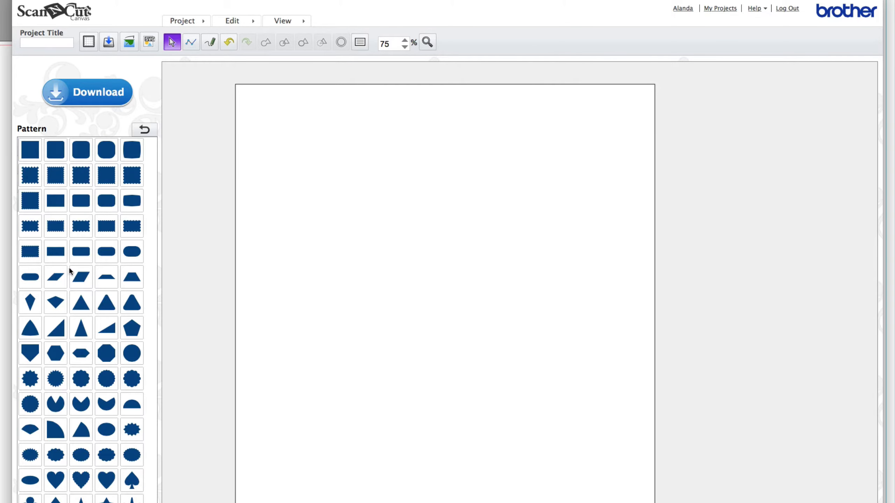
click(55, 353)
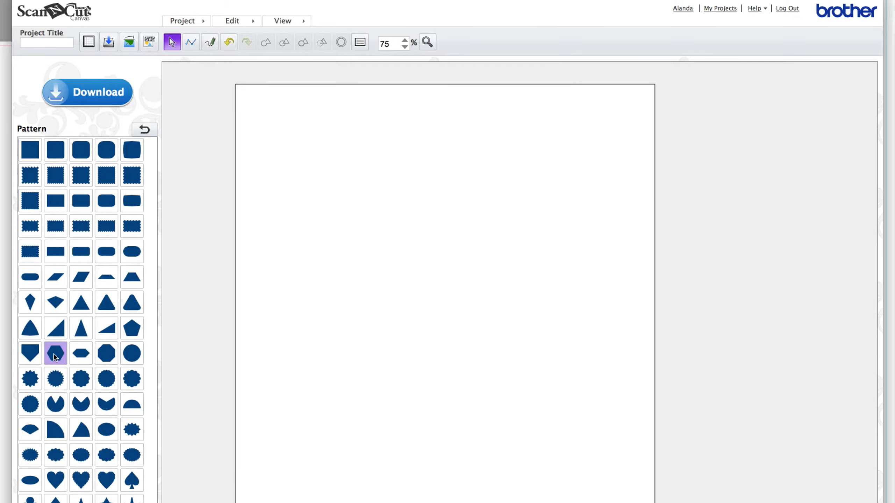
click(55, 353)
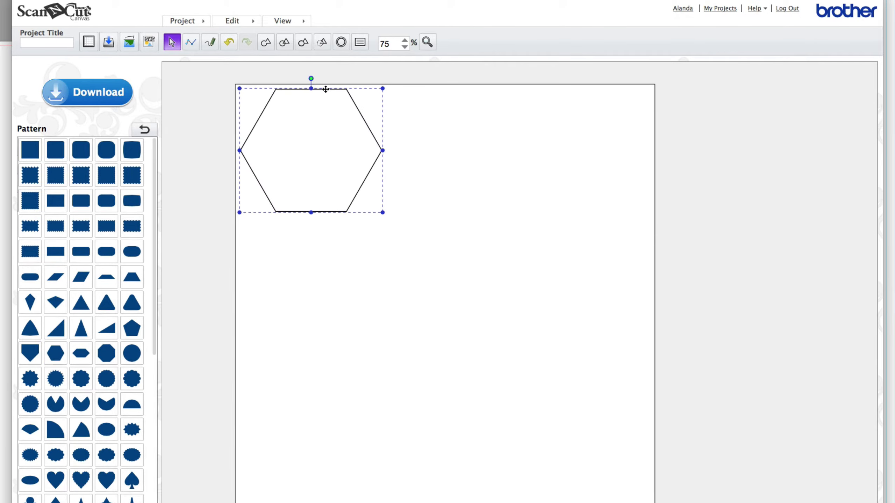
Move the hexagon and add an inward offset outline spaced 0.4 inches.
drag(311, 150, 360, 204)
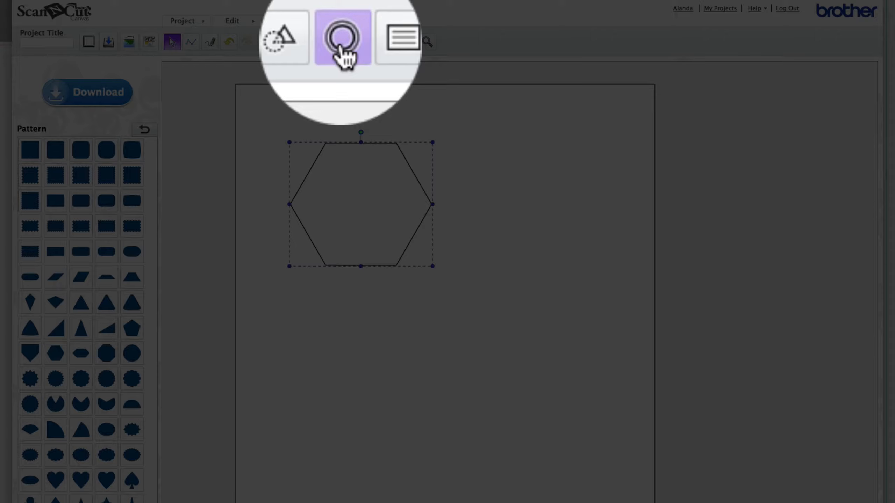
click(341, 41)
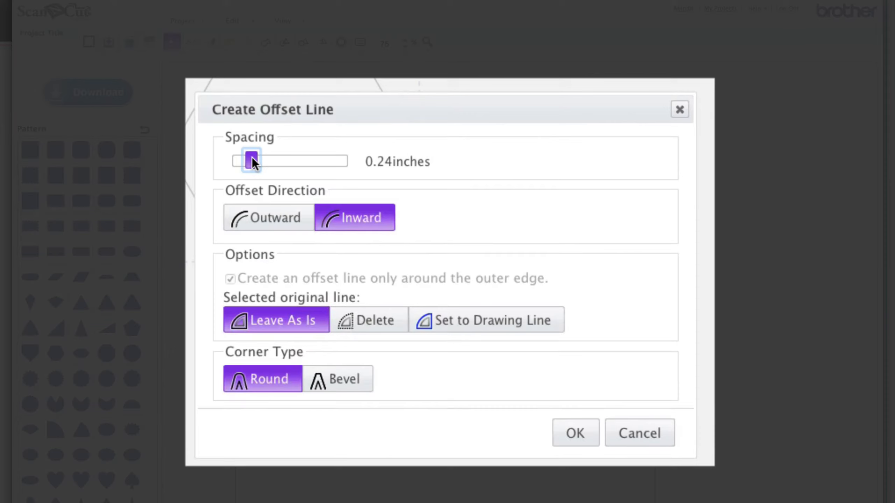
drag(250, 161, 263, 161)
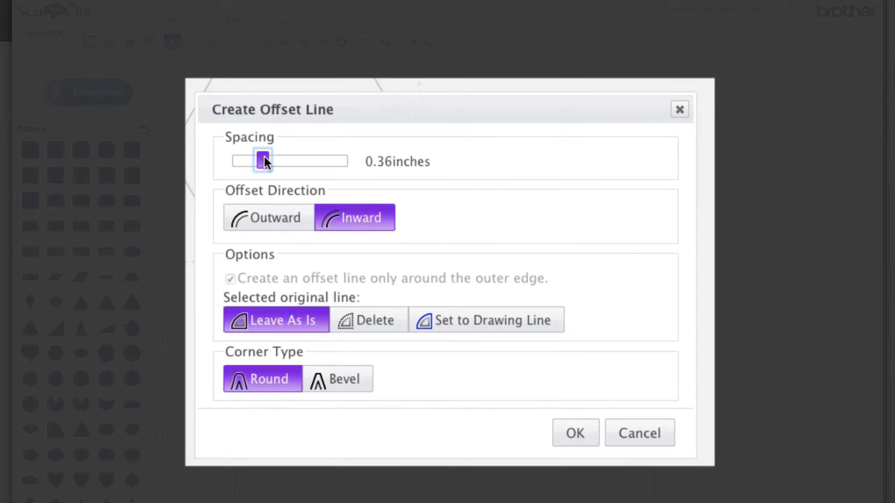
drag(263, 160, 268, 160)
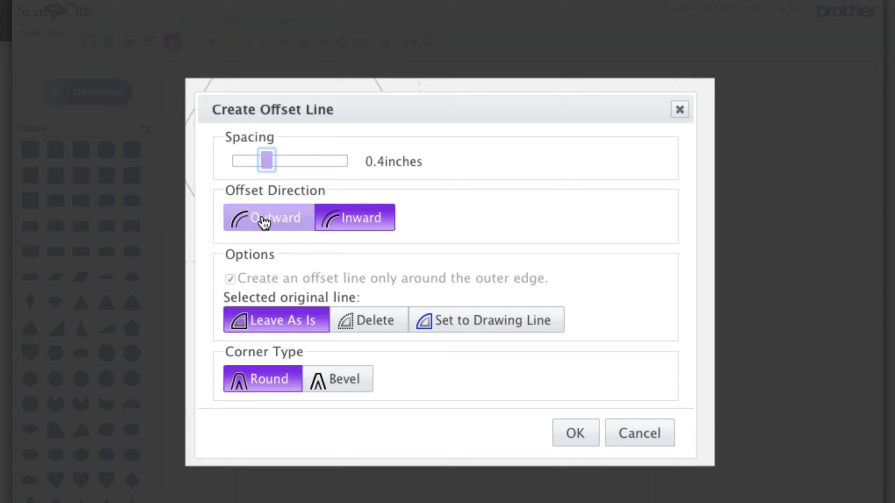
click(354, 218)
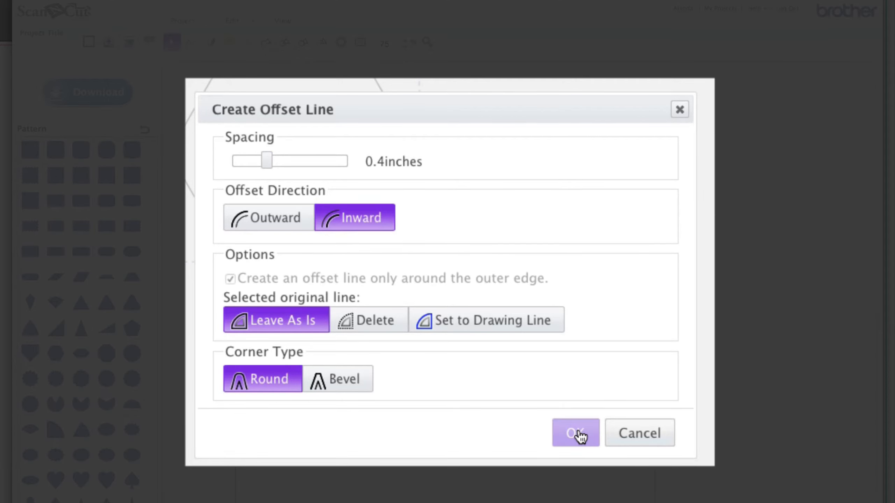
click(575, 432)
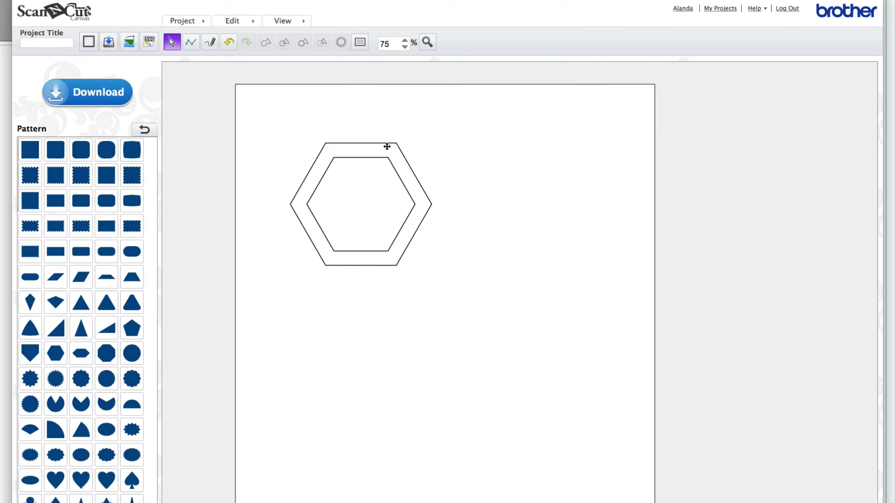
Subtract the inner hexagon from the outer one and select the resulting frame.
drag(362, 204, 449, 221)
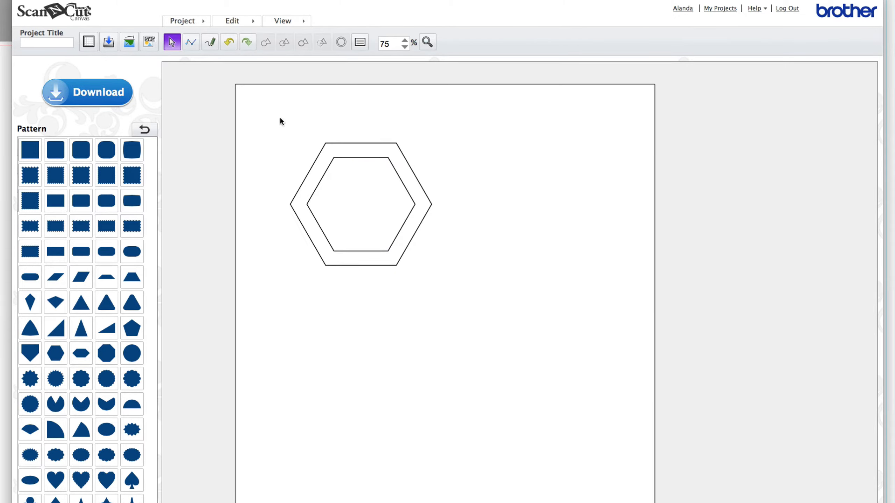
drag(279, 121, 423, 266)
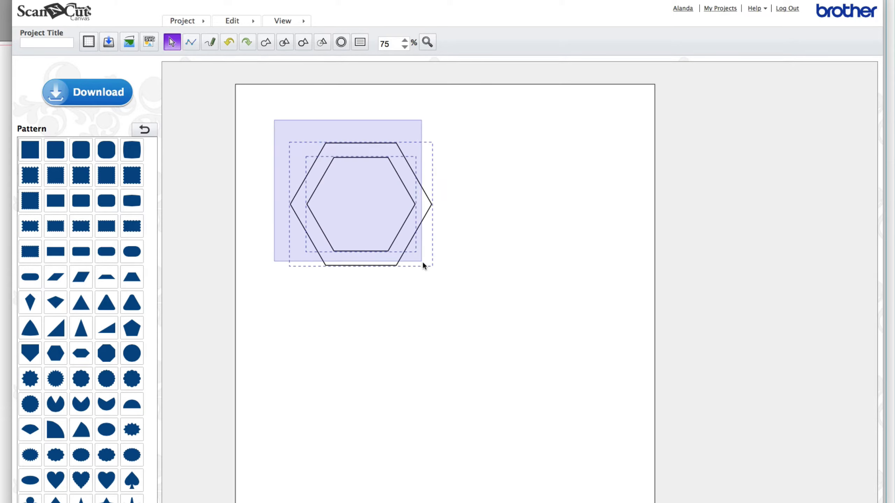
click(322, 42)
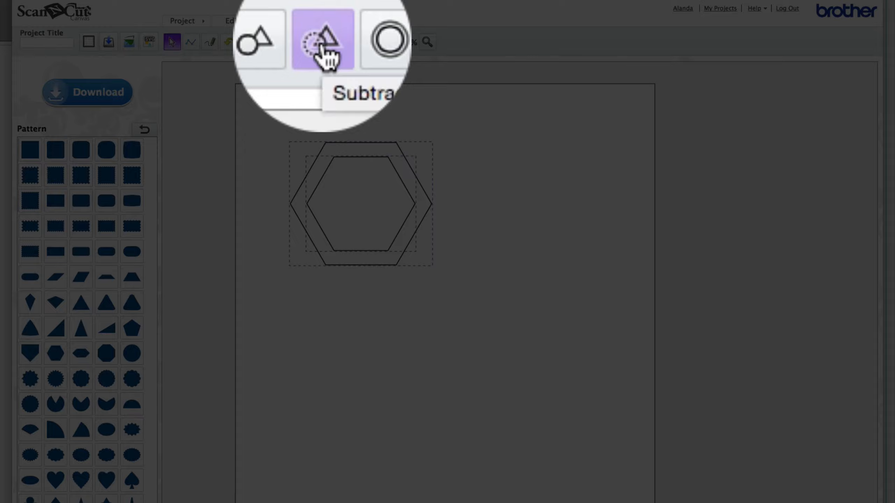
click(322, 41)
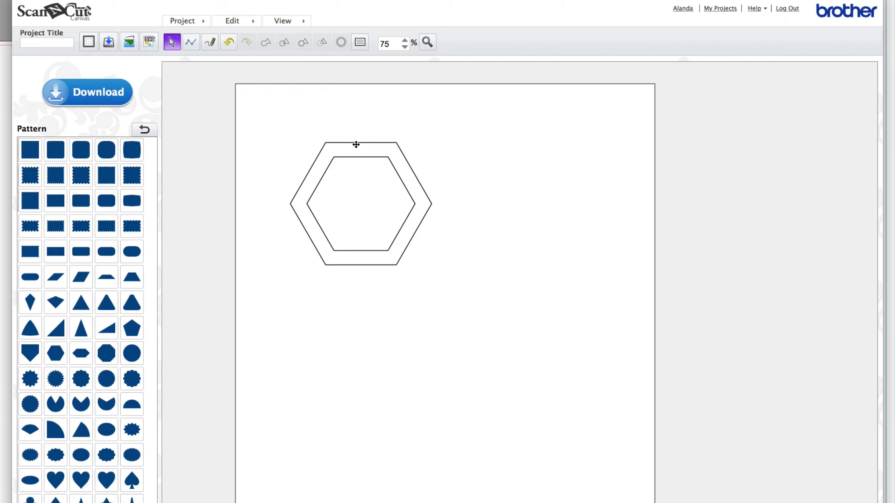
click(361, 203)
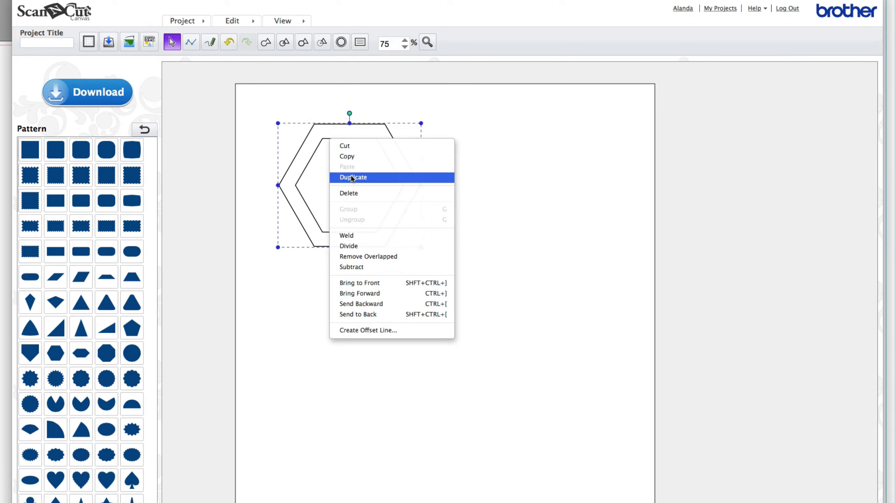
Duplicate the frame, zoom to 150%, and overlap the copy with the first frame's lower-right edge.
click(352, 176)
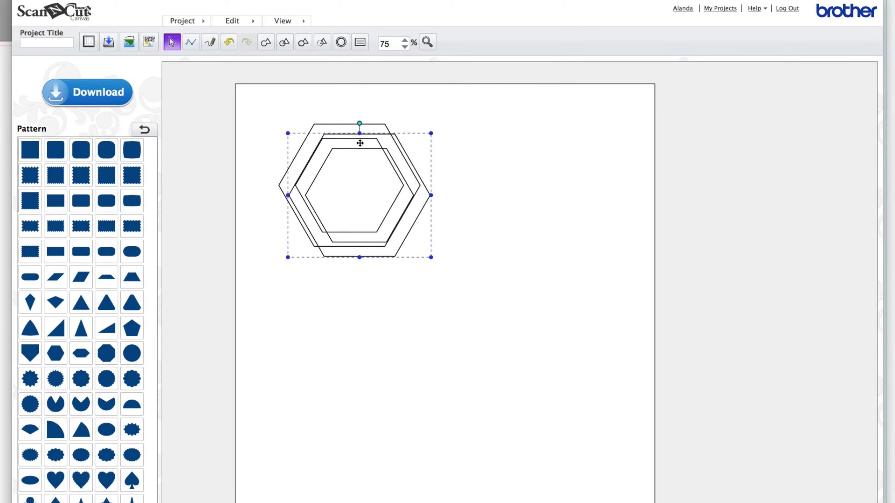
drag(359, 194, 504, 273)
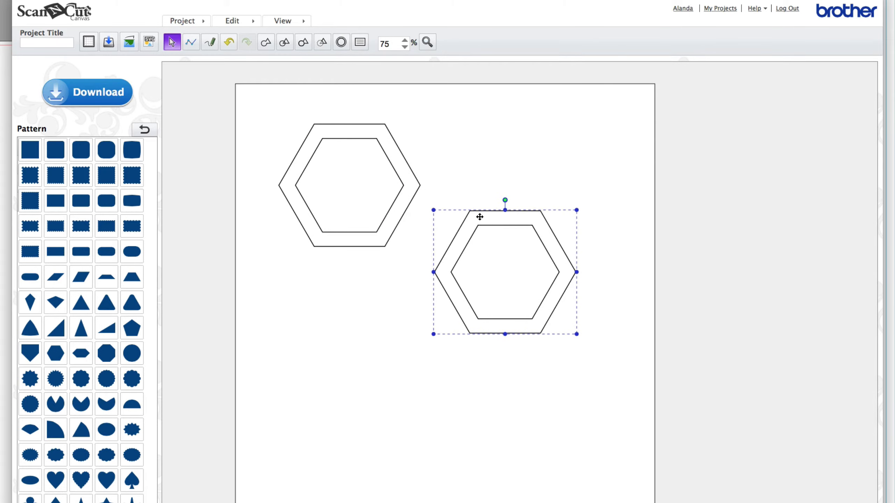
text(150)
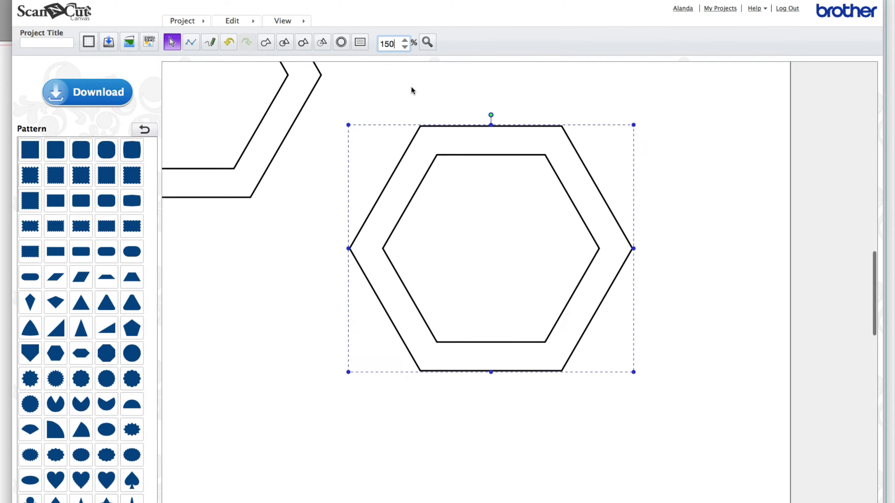
drag(490, 248, 608, 383)
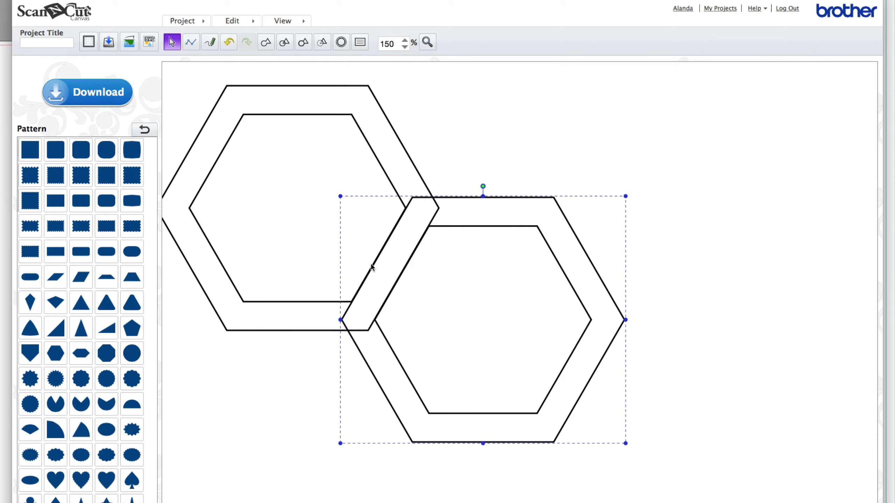
mouse_move(363, 283)
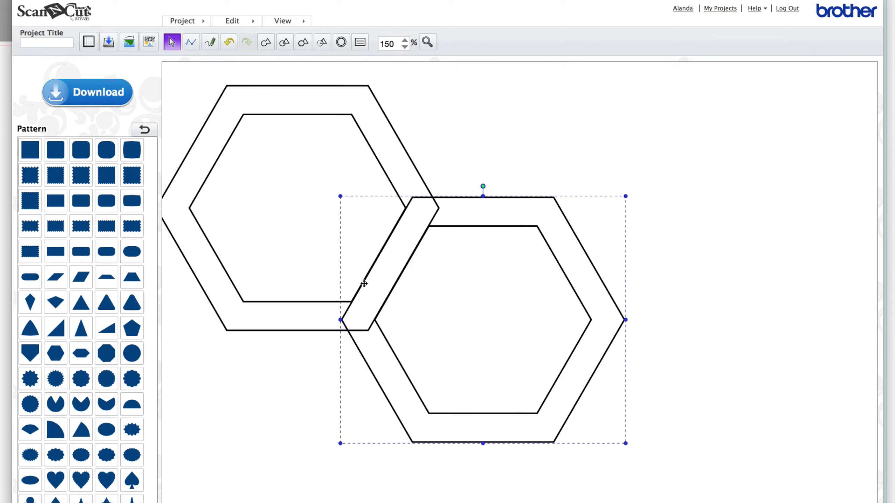
mouse_move(393, 285)
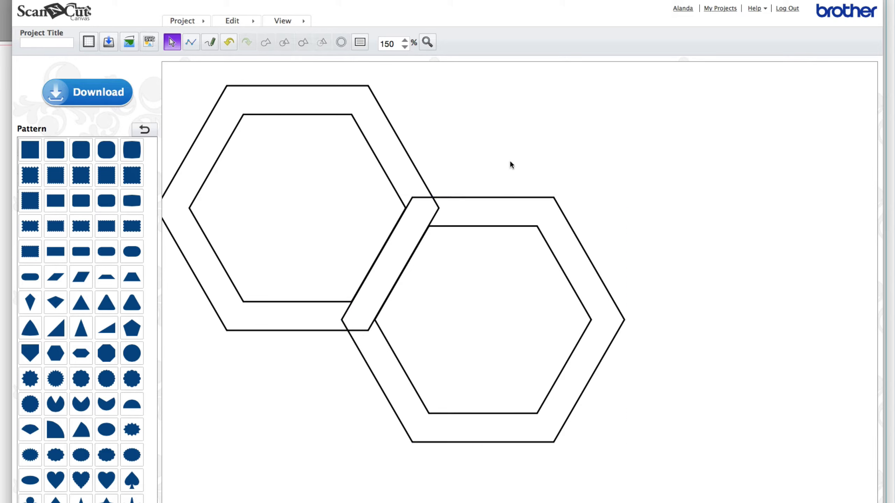
mouse_move(662, 368)
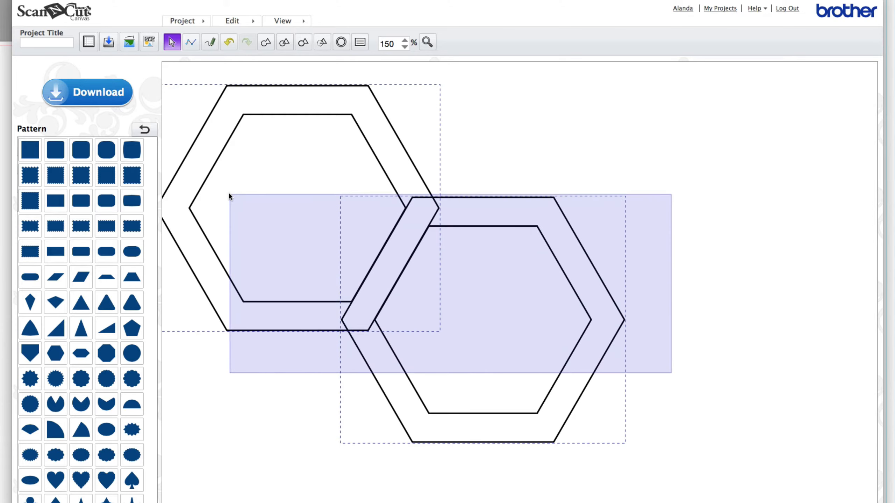
Weld the two overlapping hexagon frames into a single shape.
click(266, 42)
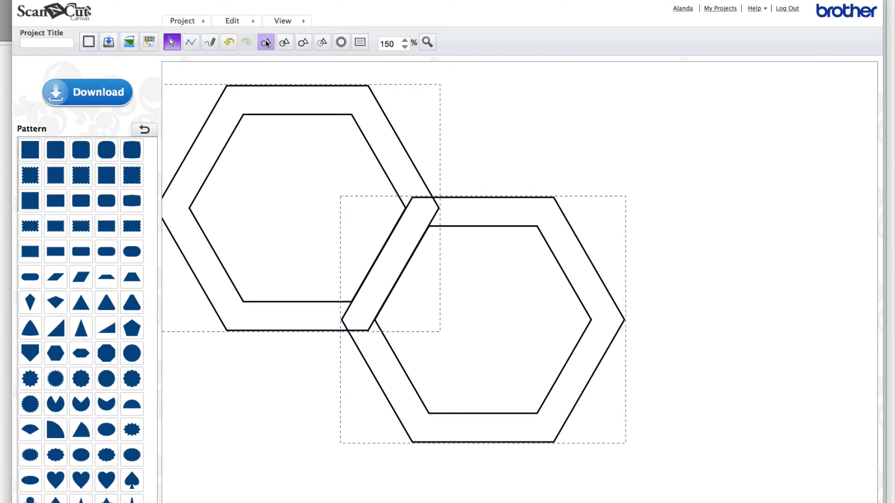
click(265, 42)
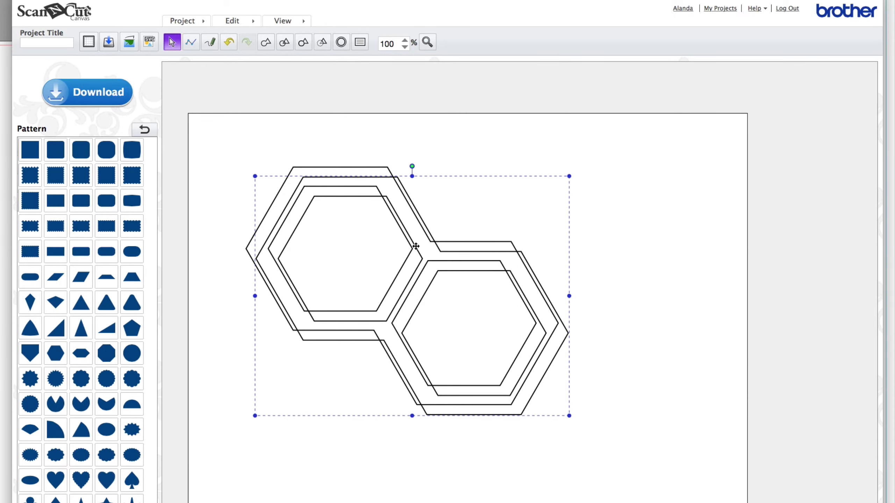
Overlap the copied hexagon pair with the original pair and zoom in to check spacing.
drag(415, 245, 507, 200)
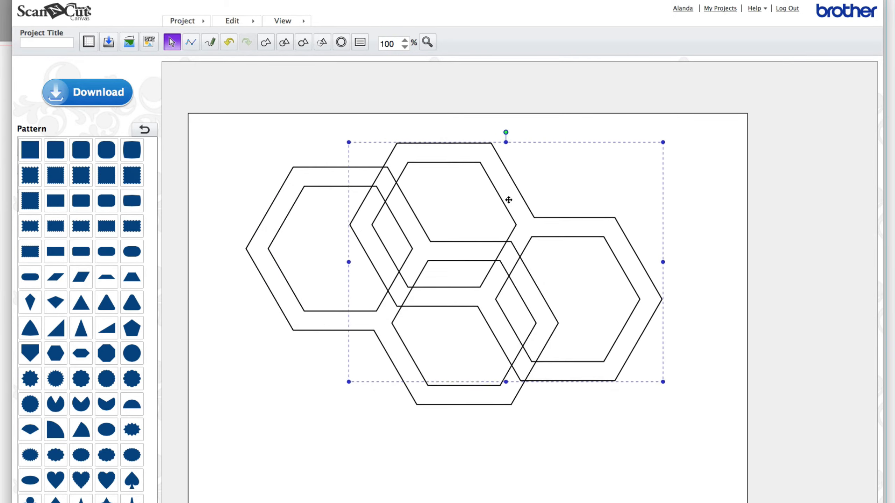
drag(508, 200, 527, 156)
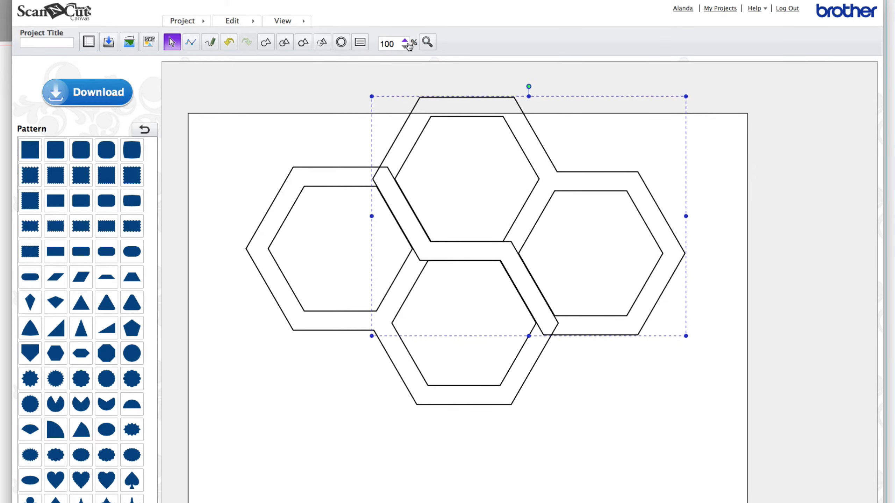
click(405, 39)
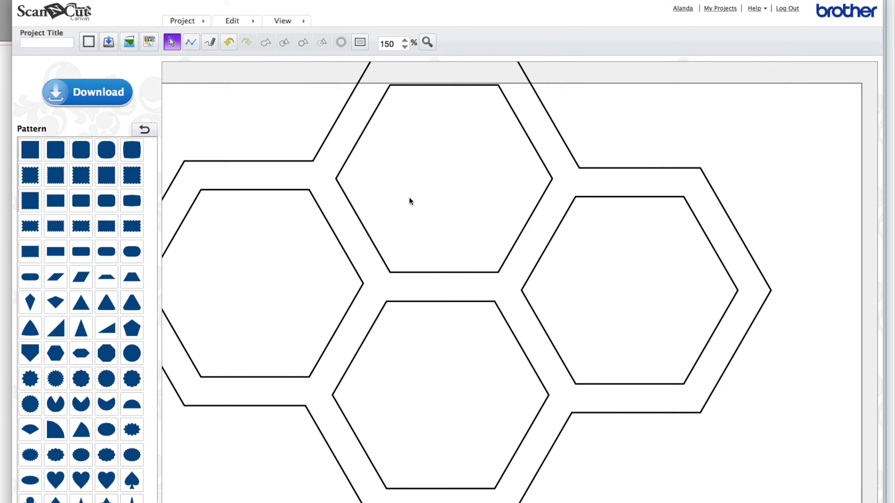
Duplicate the four-hexagon cluster and zoom back out to view the whole honeycomb.
click(405, 46)
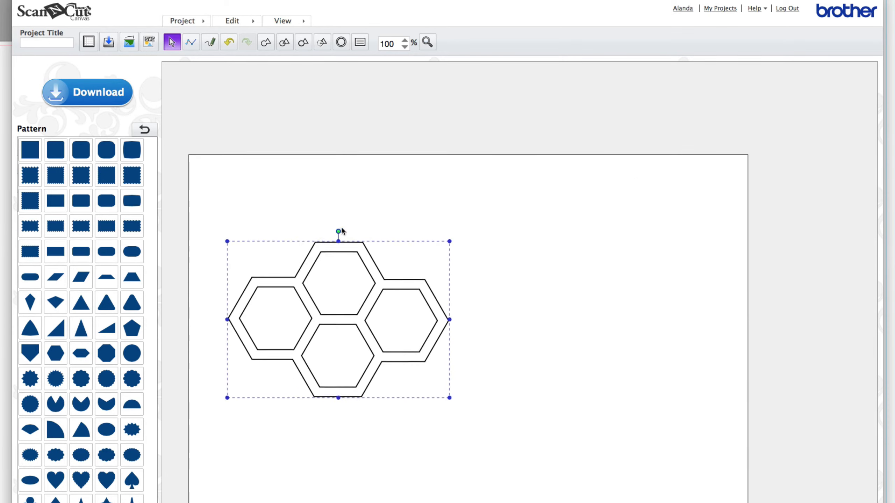
right_click(337, 320)
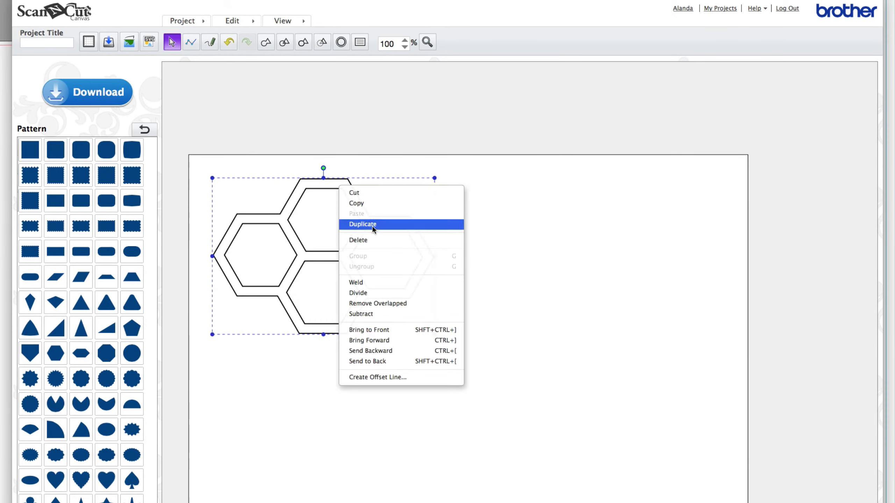
click(362, 224)
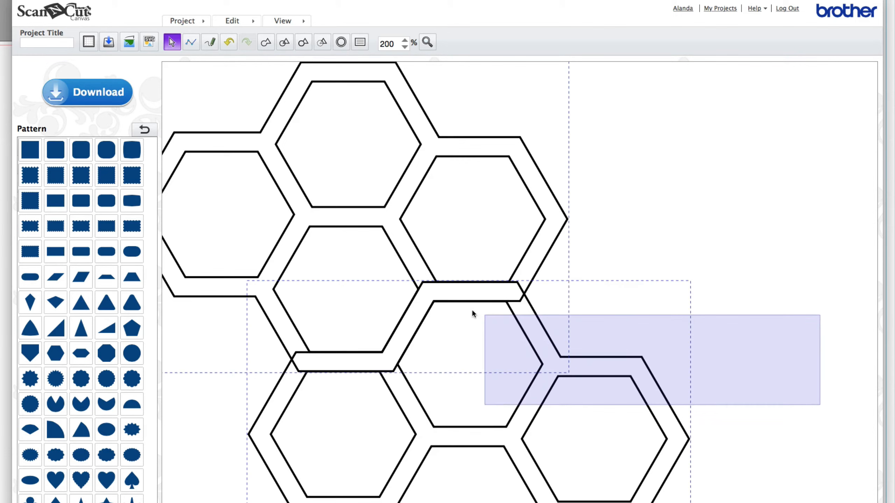
click(265, 43)
text(100)
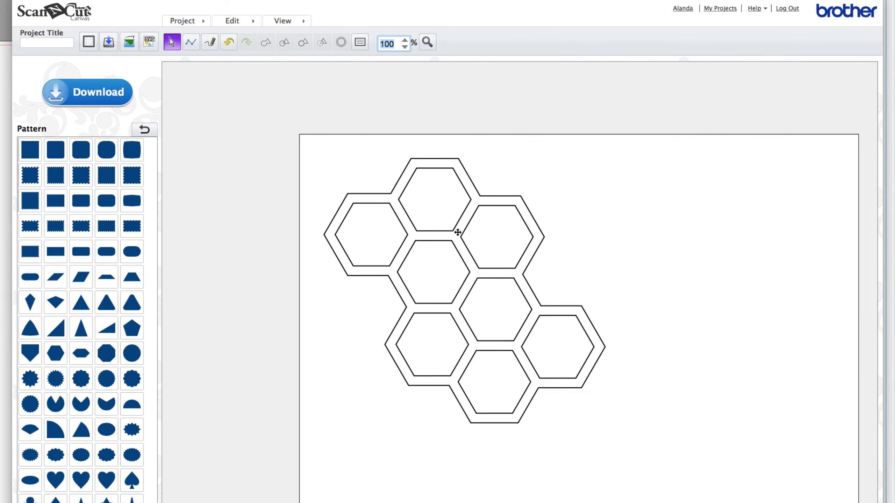
Duplicate the eight-hexagon cluster, nest the copy beside the original, and set zoom to 50%.
right_click(457, 232)
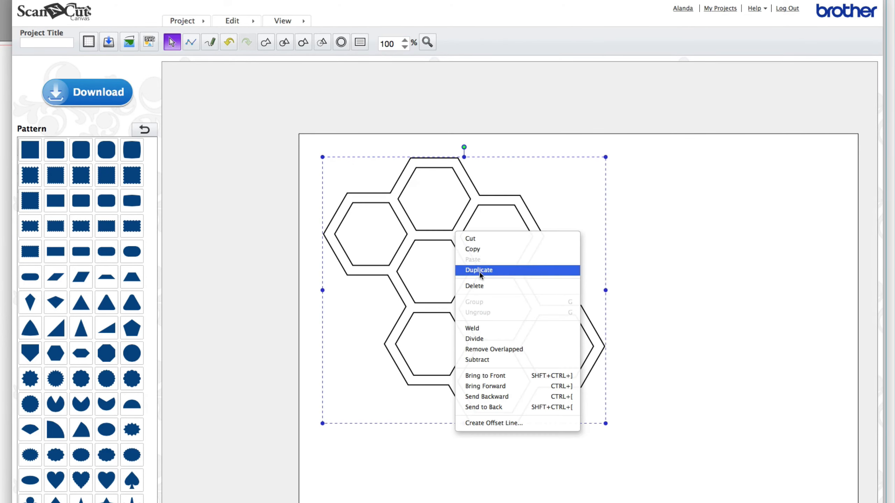
click(478, 270)
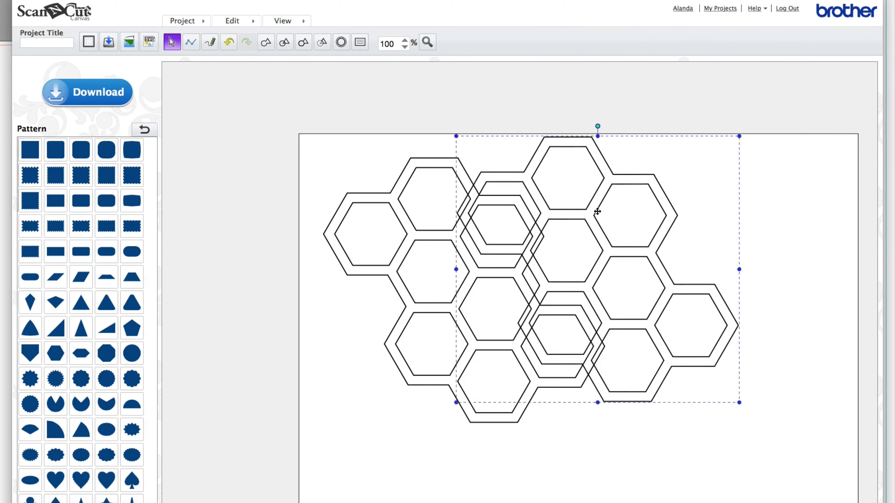
drag(597, 212, 583, 162)
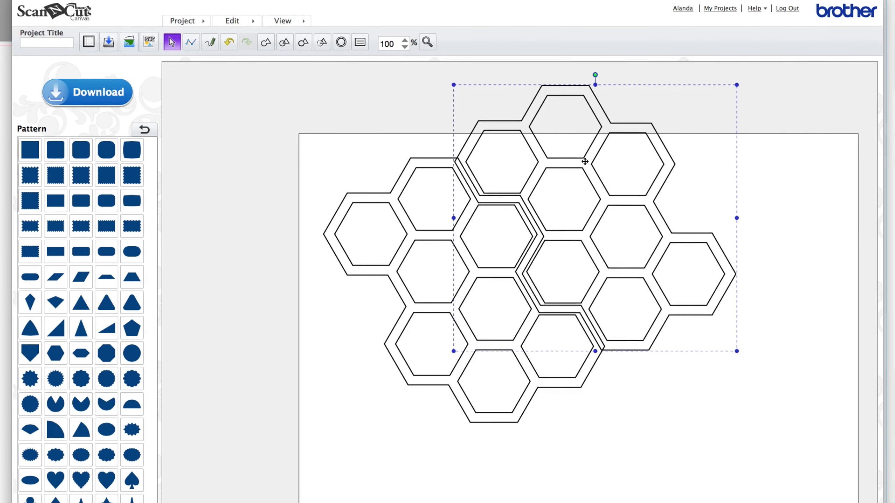
drag(584, 161, 579, 164)
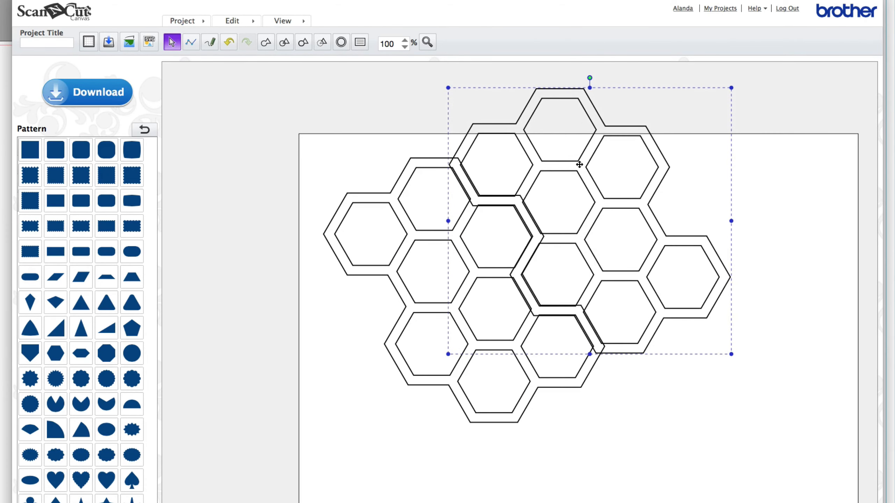
click(405, 39)
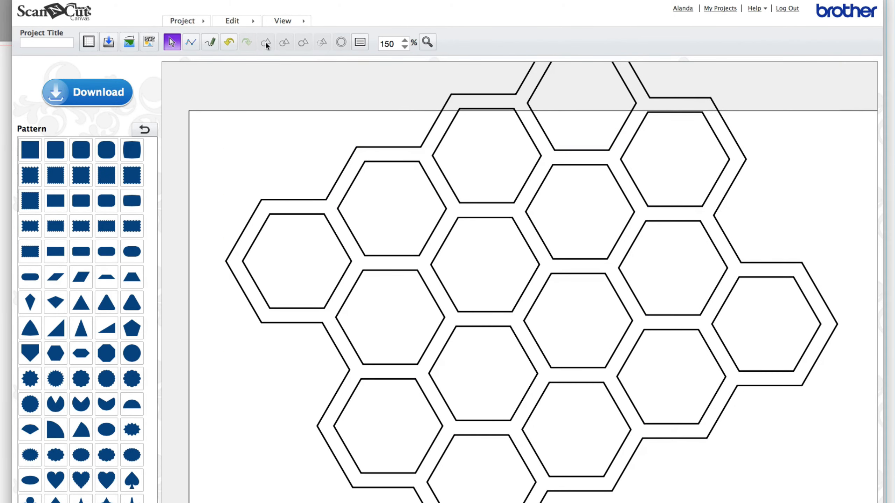
text(50)
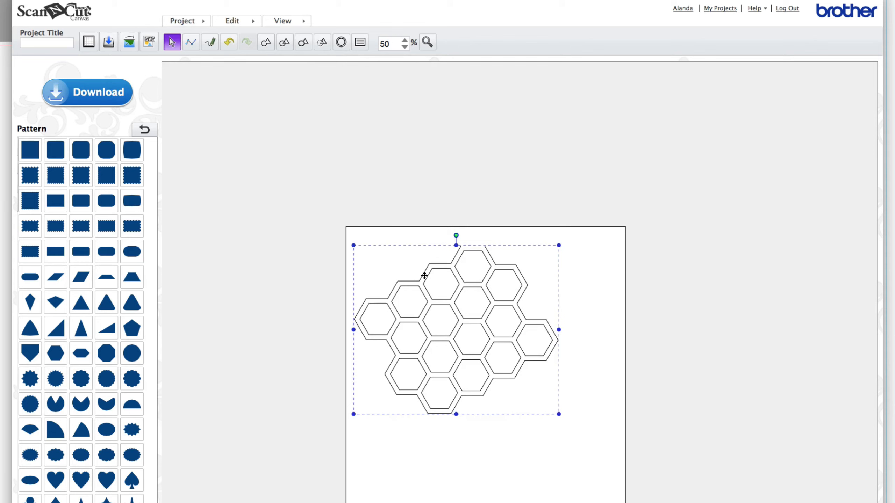
mouse_move(438, 266)
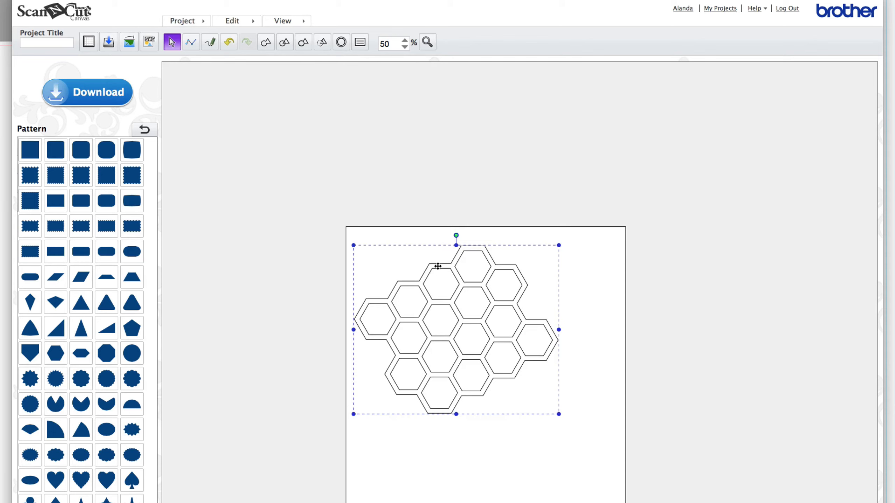
Reposition and rescale the honeycomb, finally enlarging it to span nearly the full mat.
drag(437, 266, 463, 301)
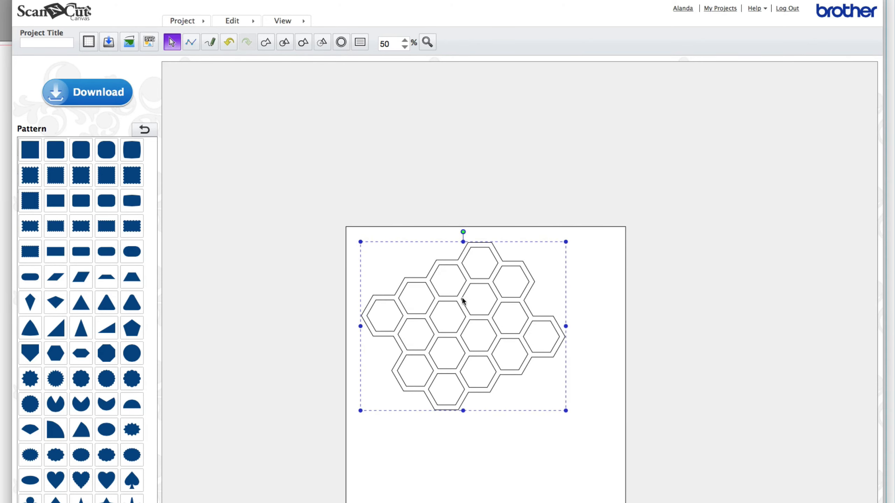
mouse_move(542, 405)
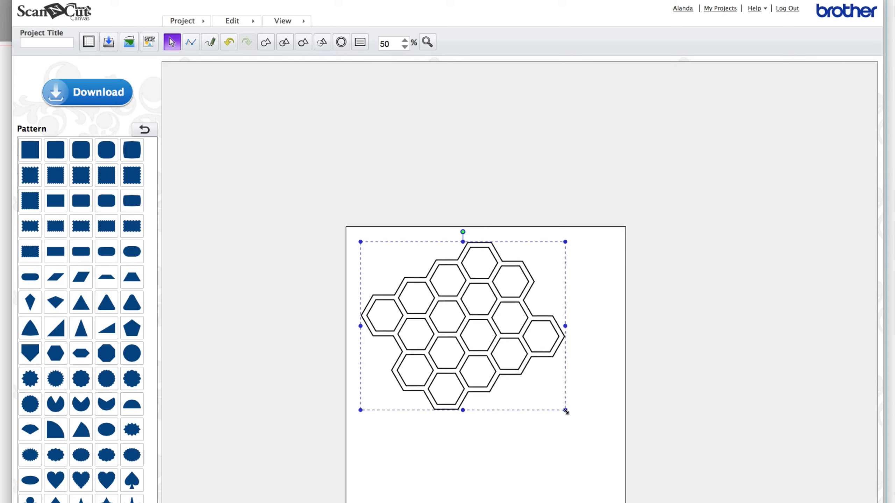
drag(565, 410, 456, 321)
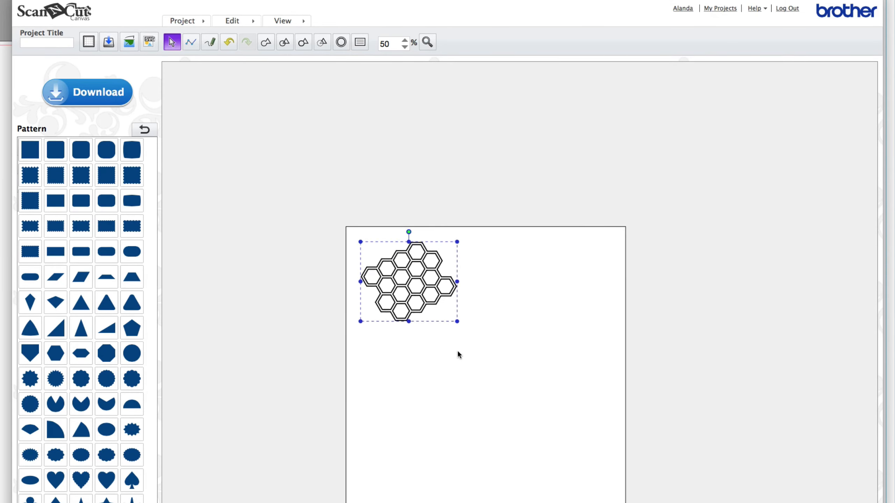
drag(408, 280, 412, 285)
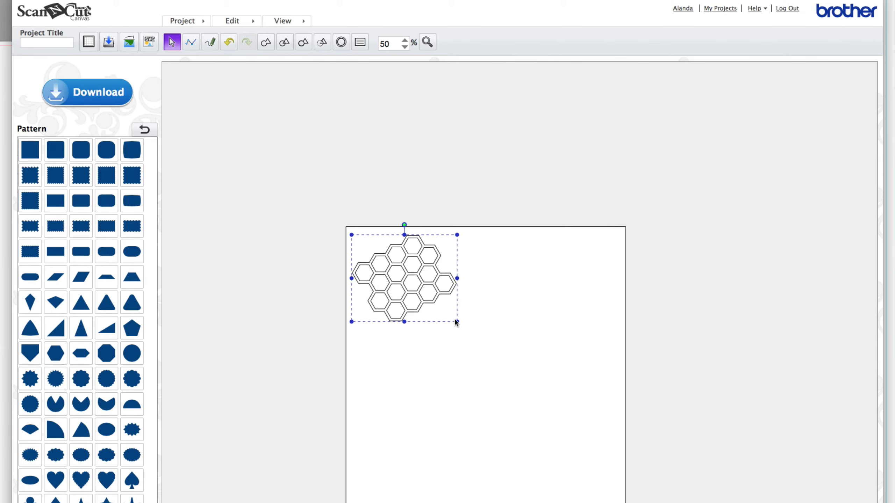
drag(456, 321, 621, 457)
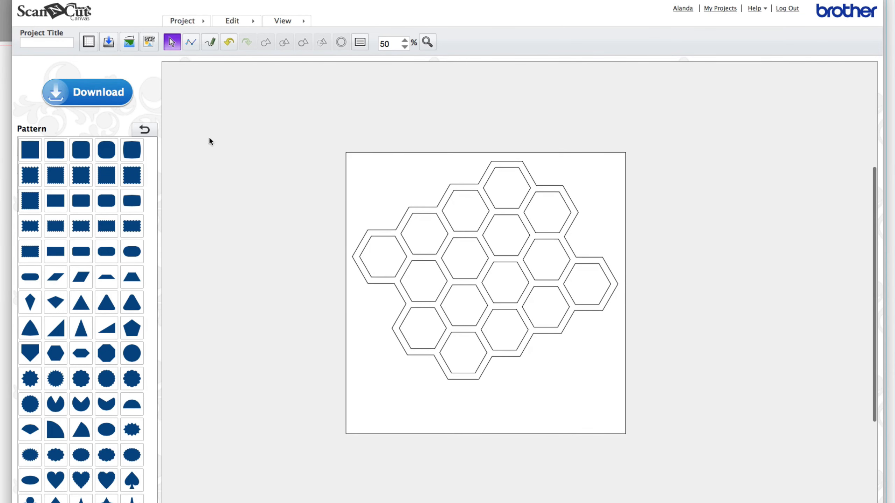
Title the project 'Honeycomb' and request the Honeycomb.fcm cut file download.
click(46, 43)
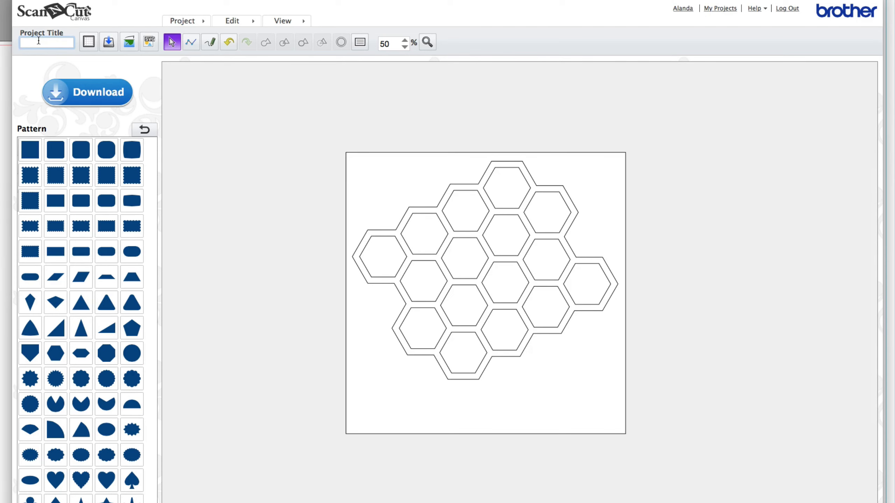
text(Honeycomb)
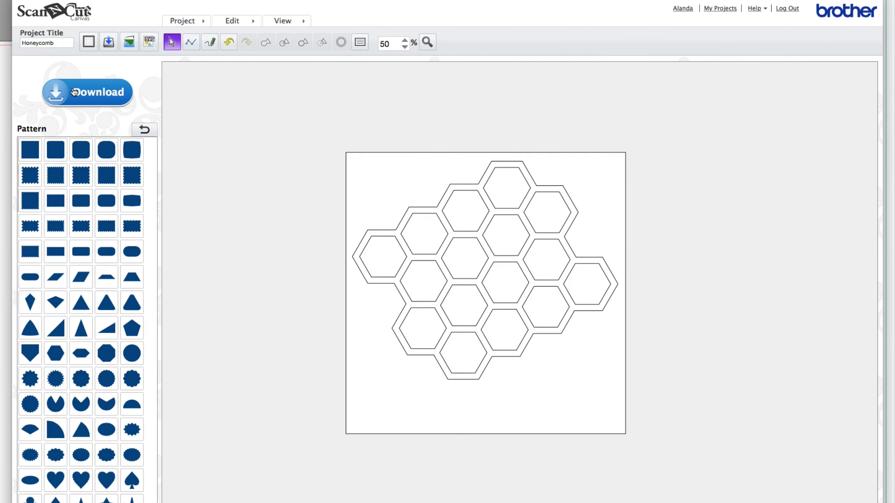
right_click(400, 213)
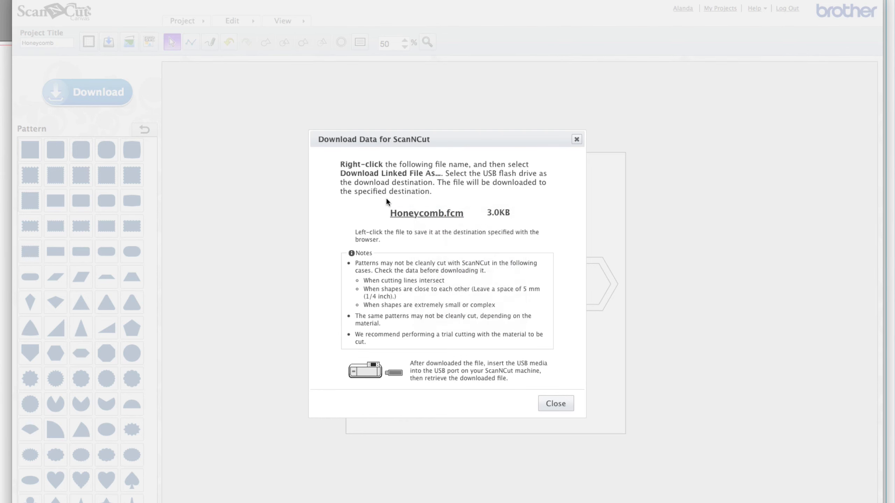
mouse_move(451, 177)
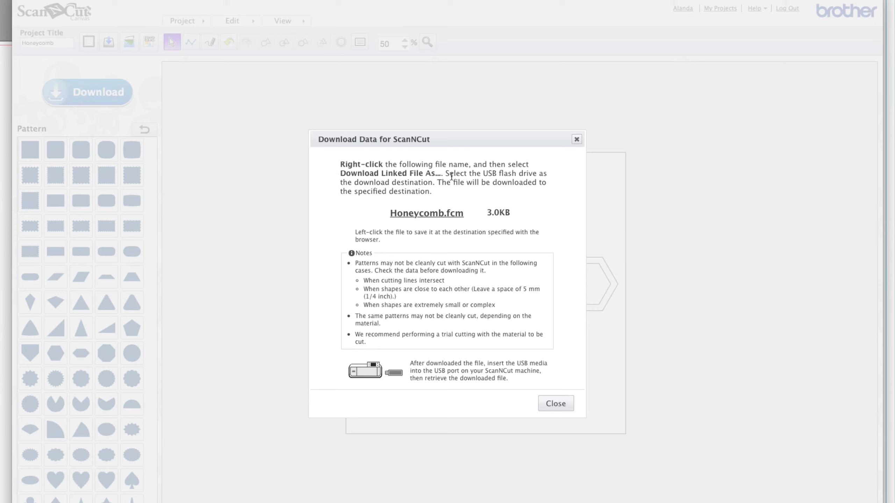
mouse_move(442, 186)
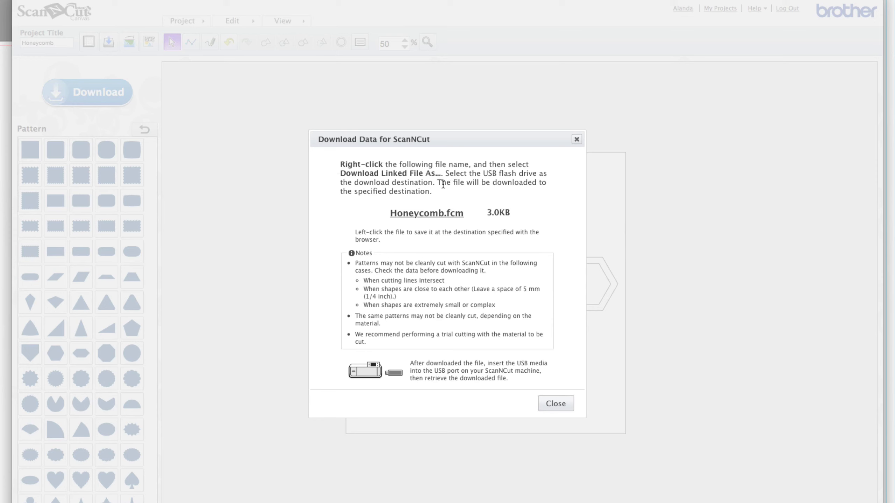
mouse_move(576, 160)
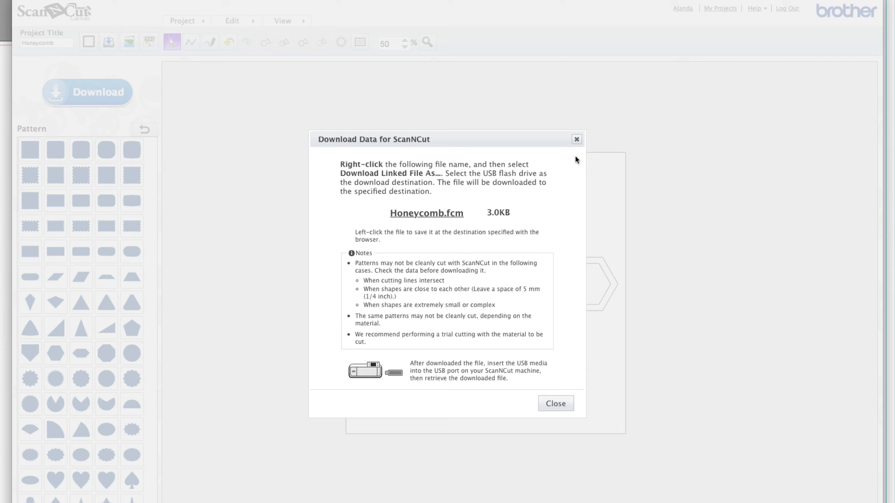
Dismiss the Honeycomb.fcm download dialog to return to the honeycomb design on the mat.
click(554, 403)
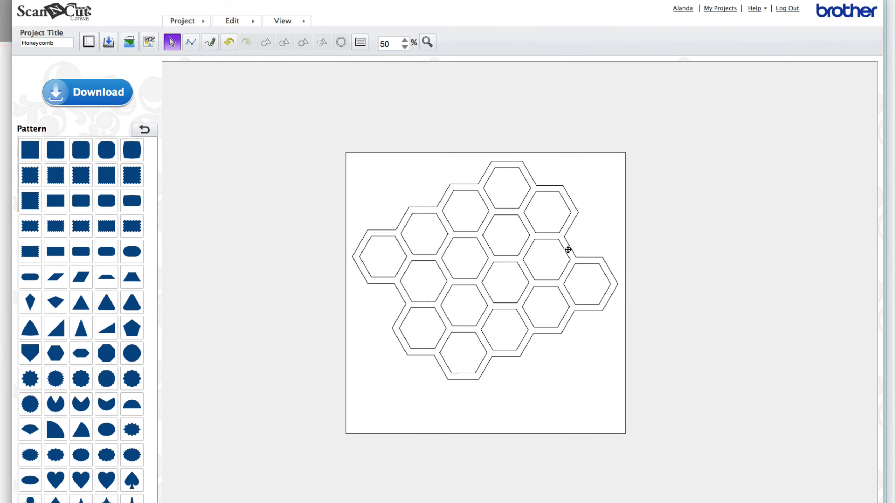
mouse_move(618, 263)
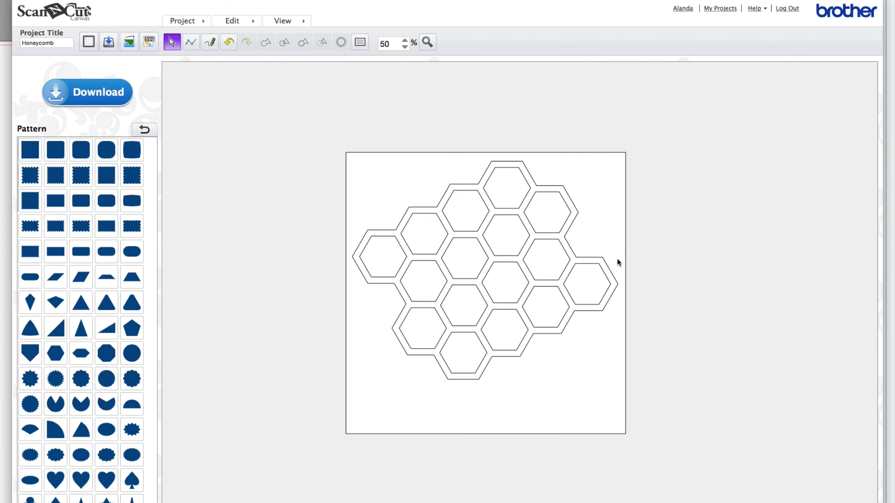